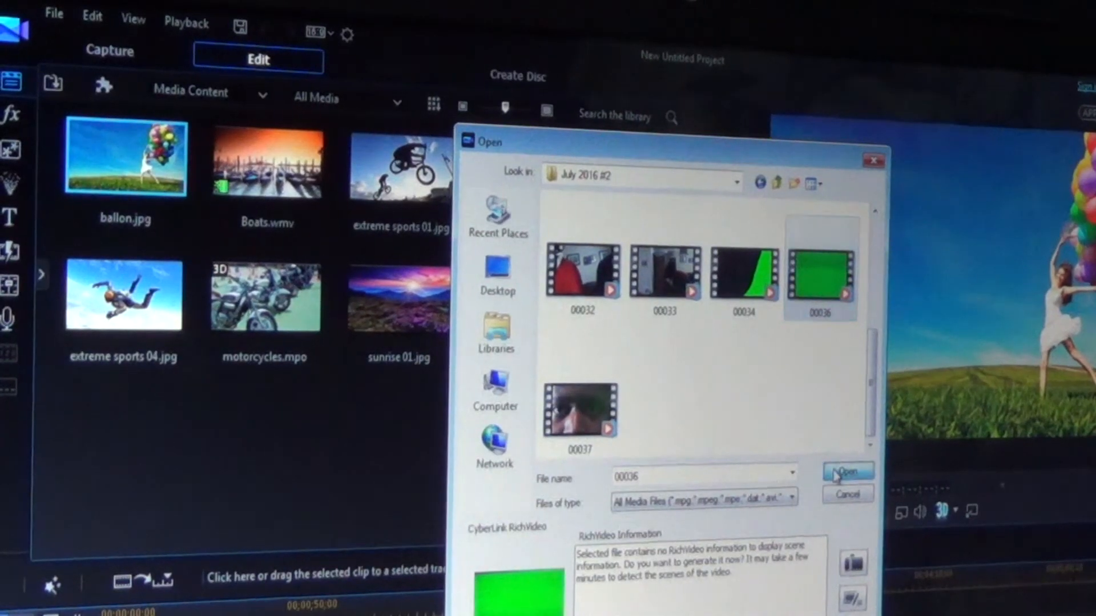
Step: Import the green-screen clip 00036 and the room clip 00030 from the July 2016 #2 folder
click(53, 13)
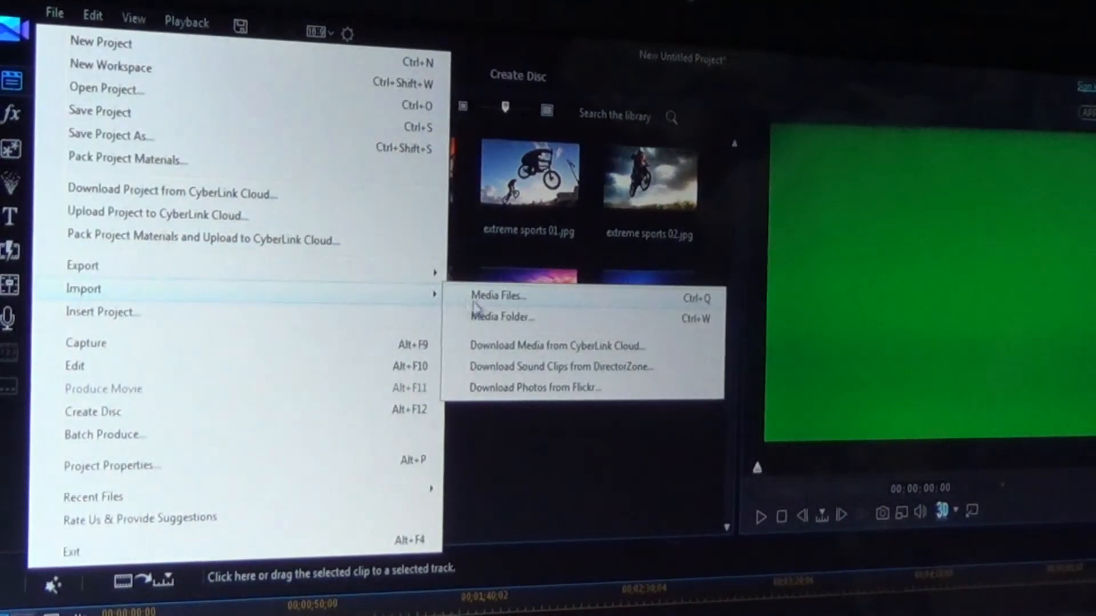
click(498, 295)
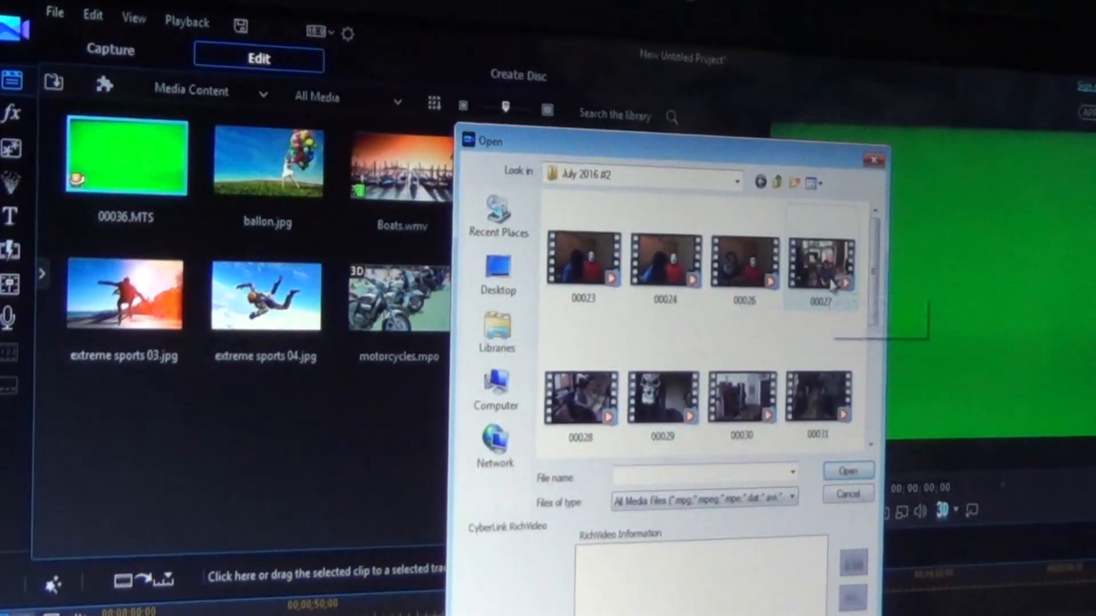
scroll(down, 3)
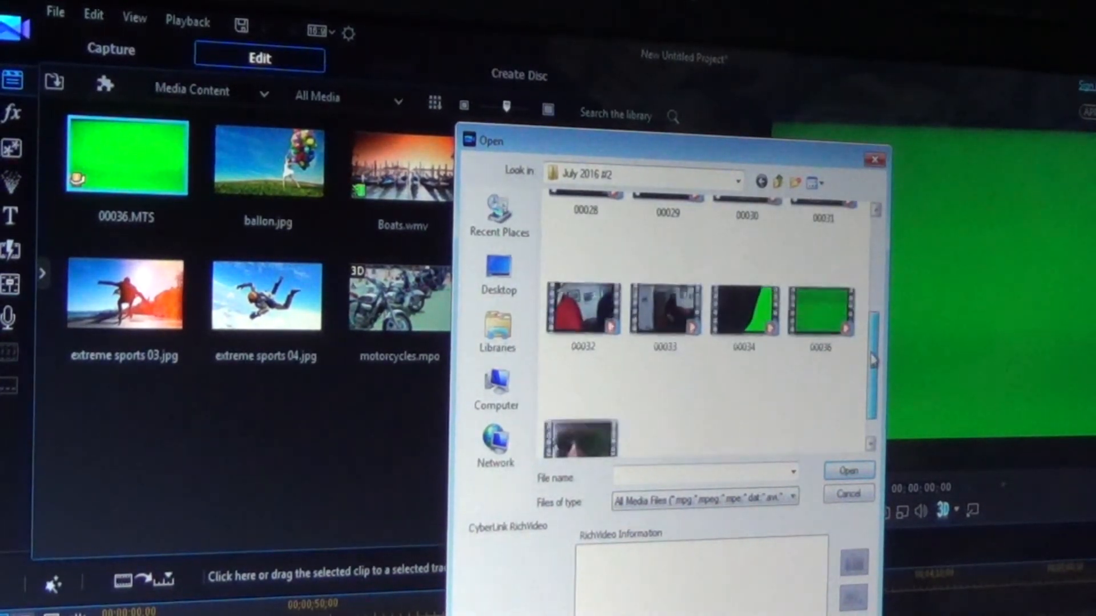
scroll(up, 3)
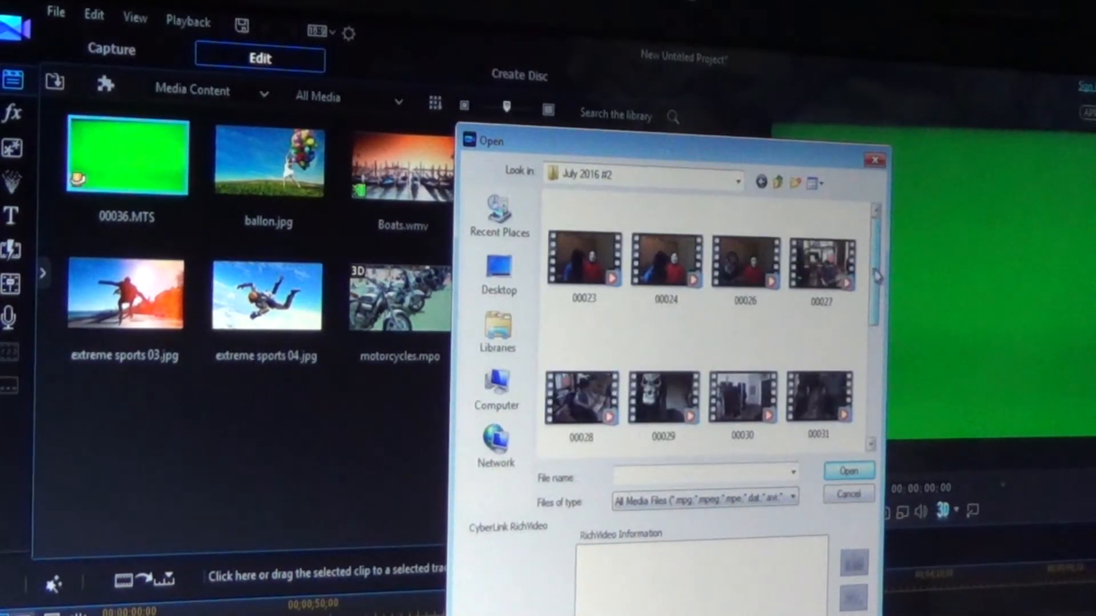
scroll(down, 3)
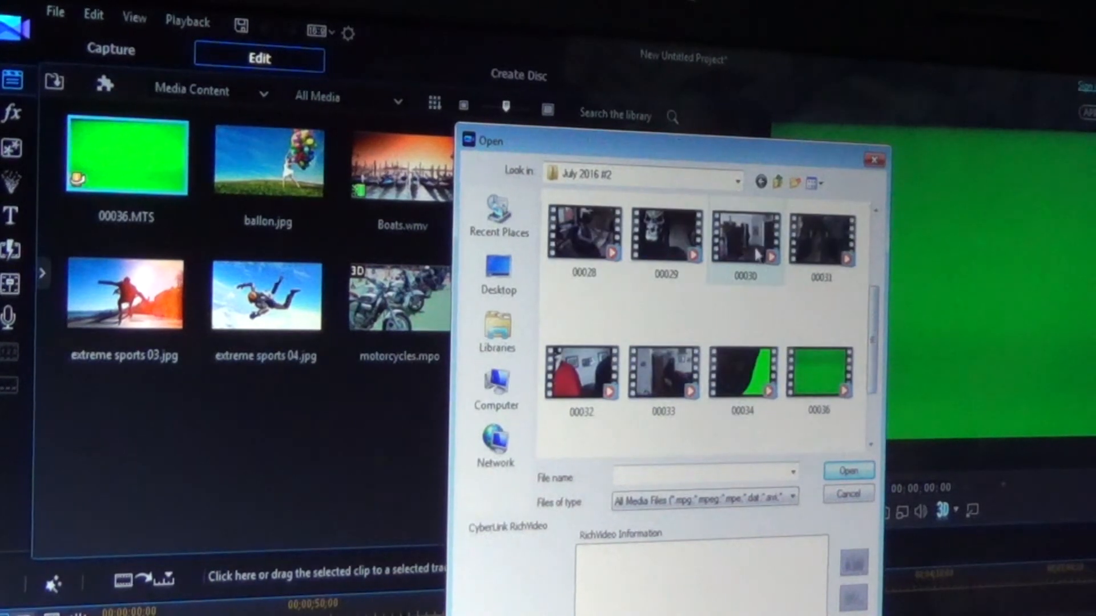
click(746, 241)
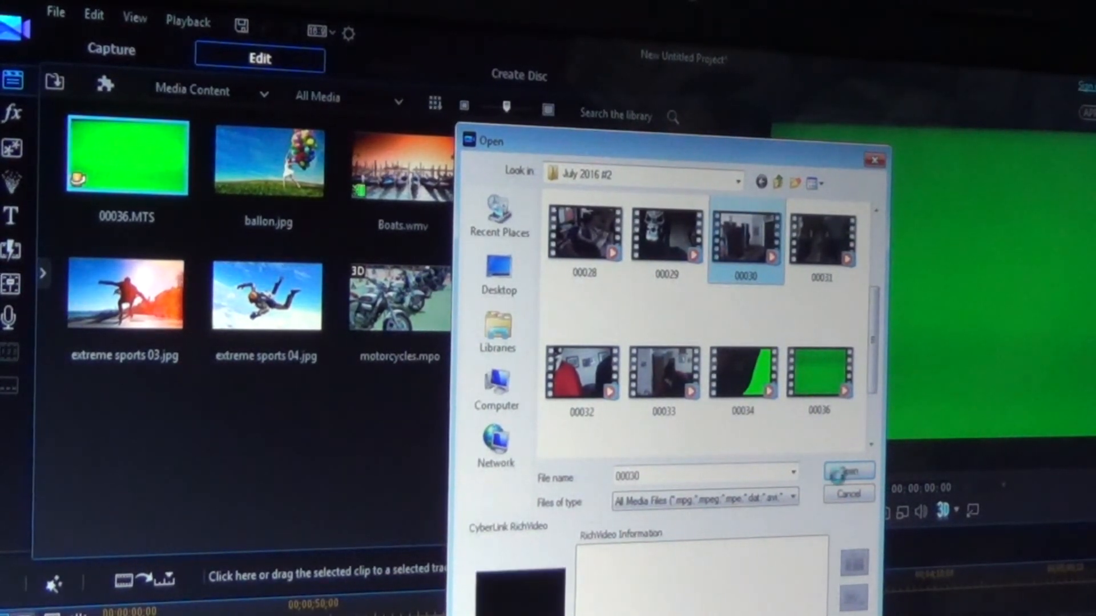
click(847, 470)
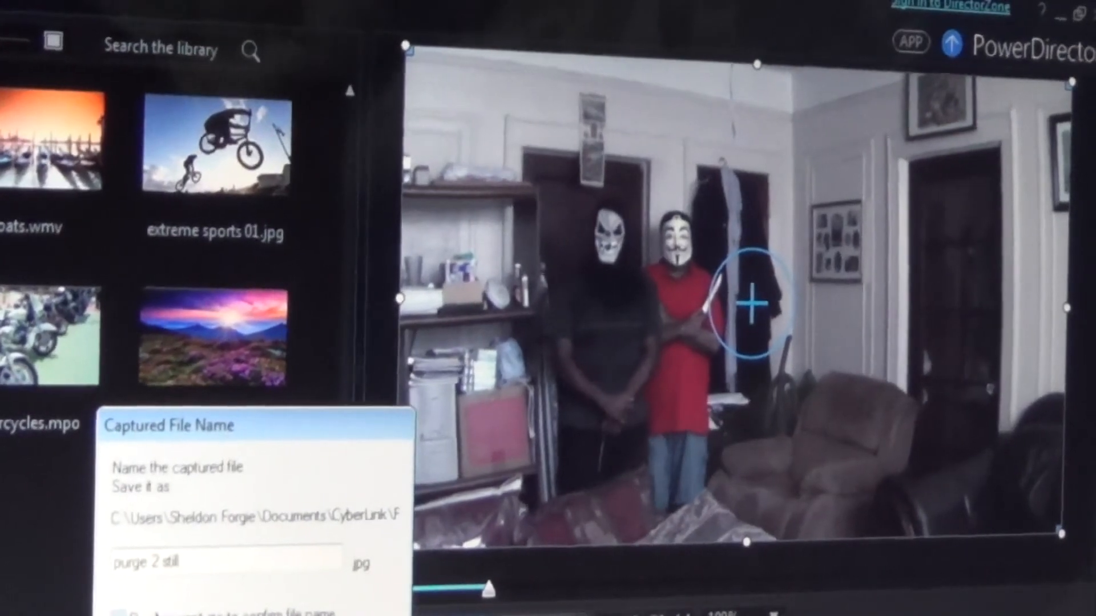
Step: Name the captured still file 'purge 2 still again'
text(again)
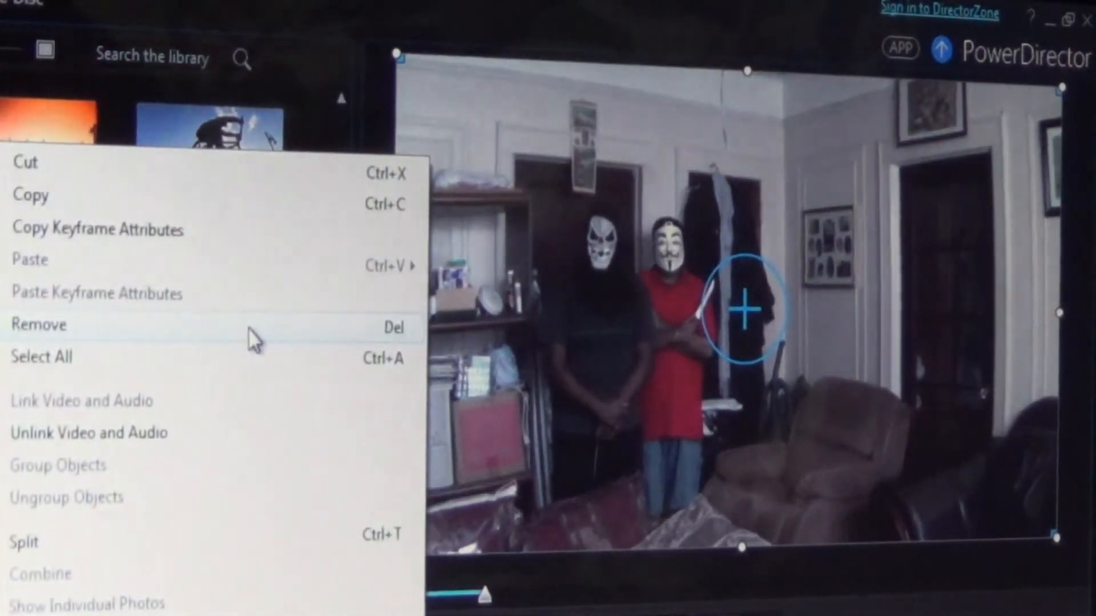
Step: Remove the room video clip from the timeline
click(39, 325)
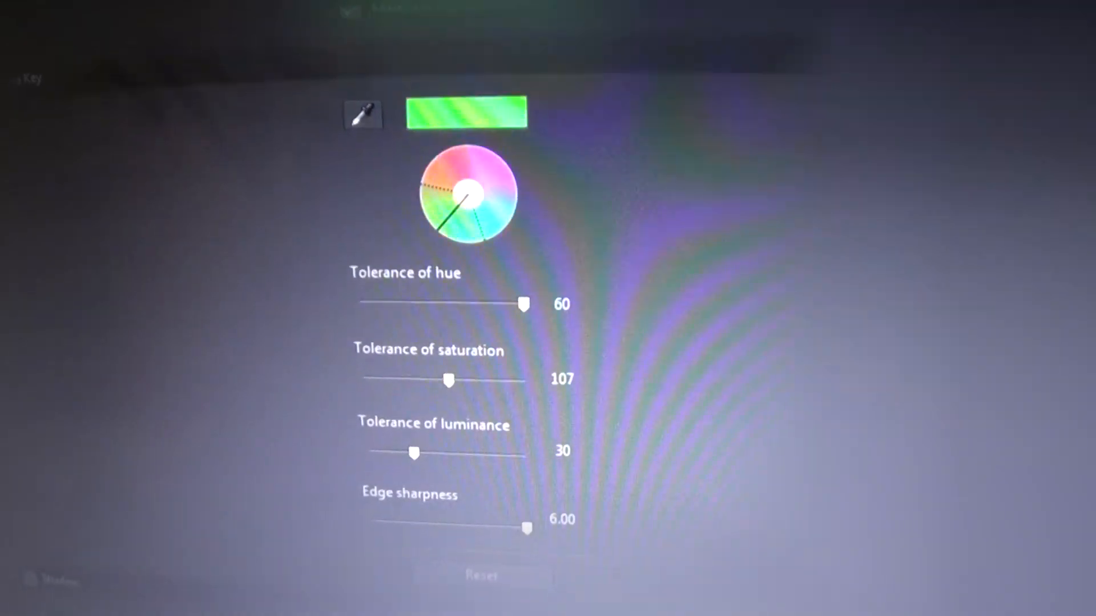
Step: Scroll down through the Chroma Key panel settings
scroll(down, 3)
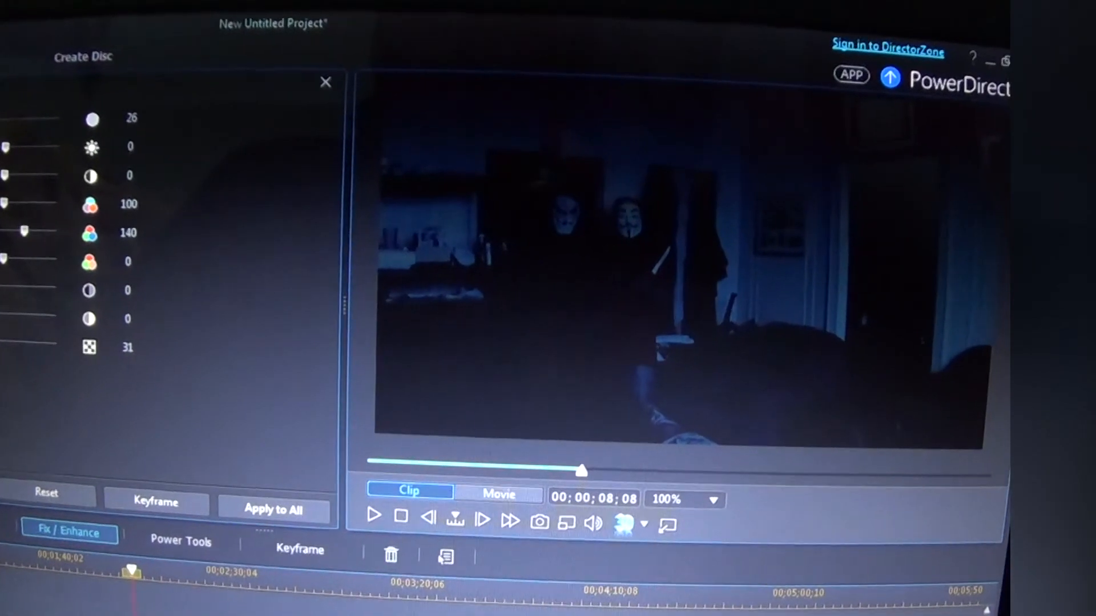
Step: Close the colour adjustments, switch the preview to Movie mode and play the composite
click(325, 81)
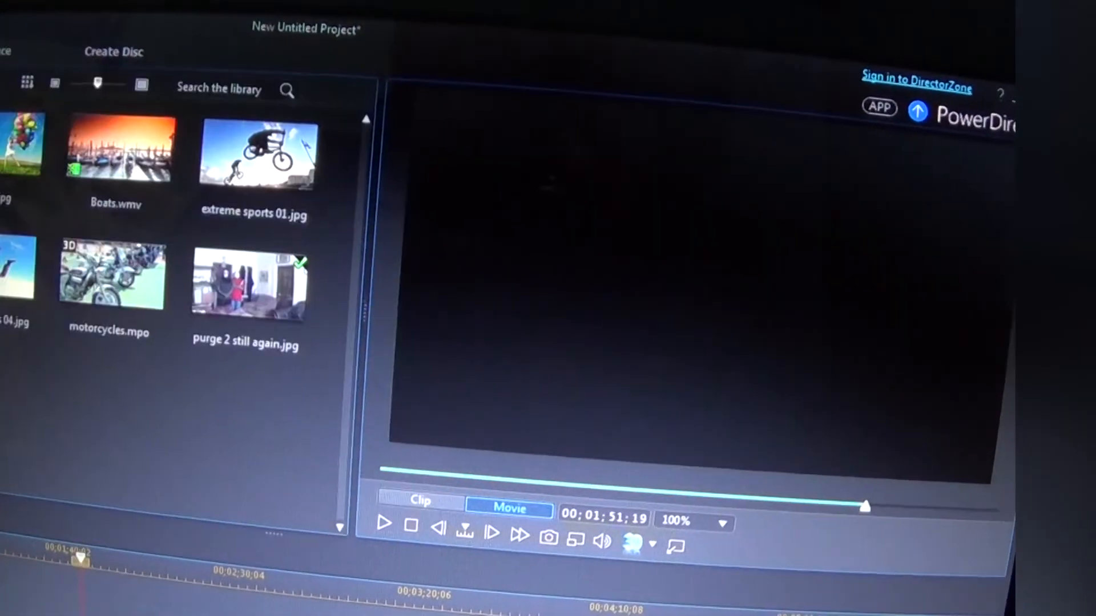
click(420, 501)
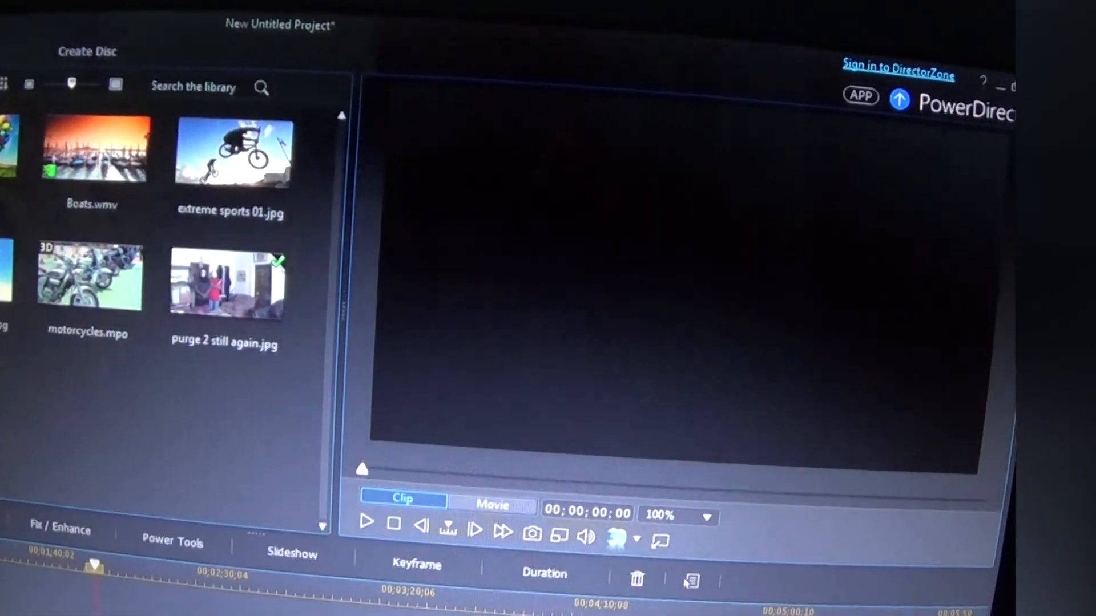
click(492, 504)
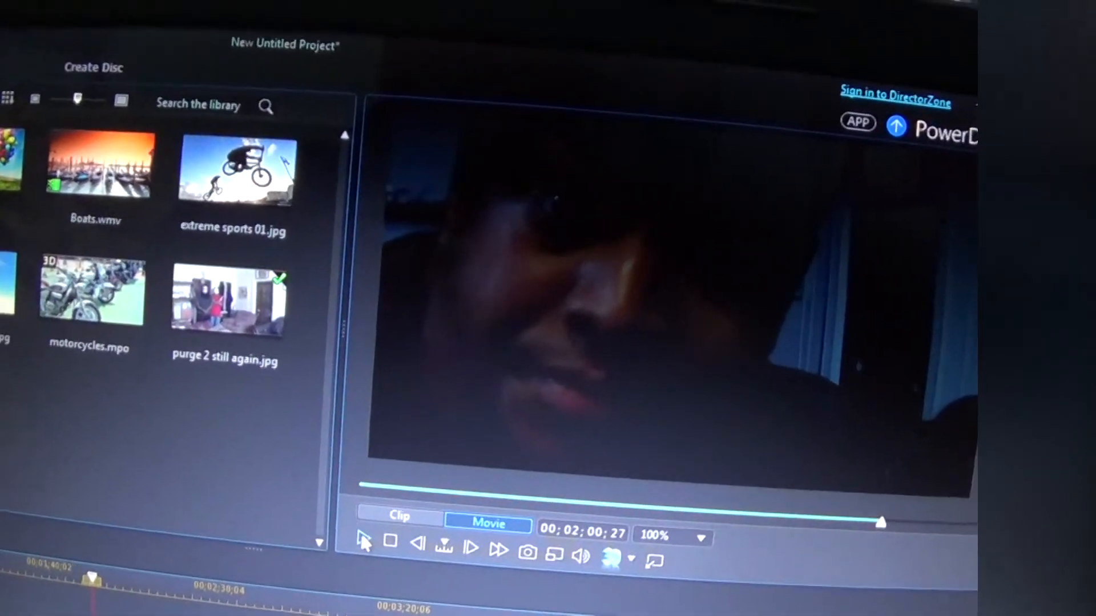